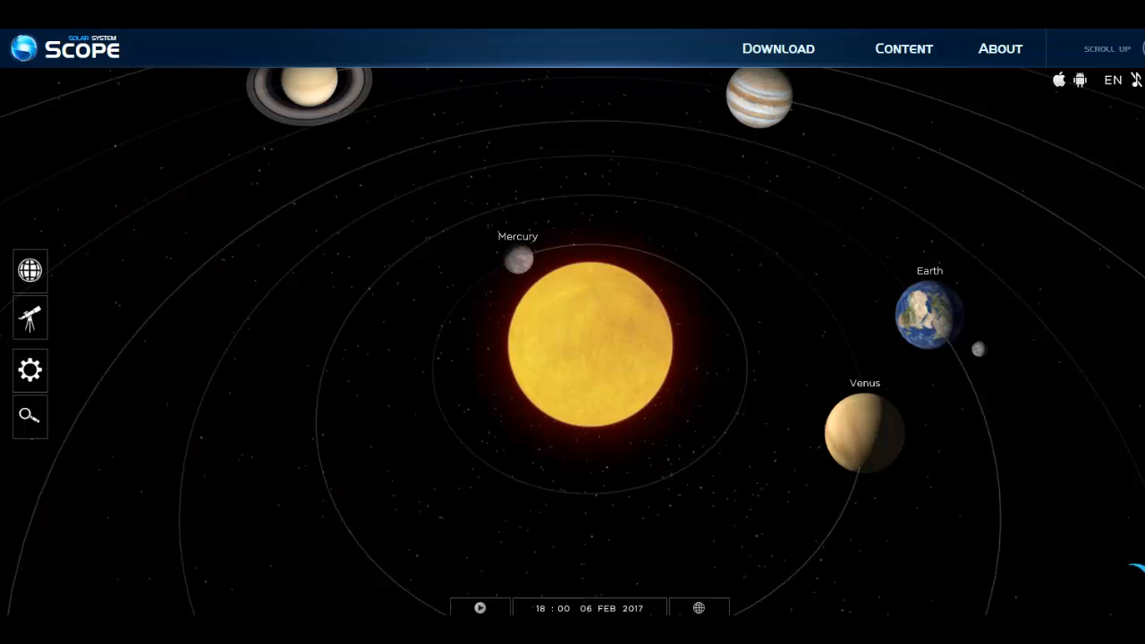
pyautogui.moveTo(1046, 441)
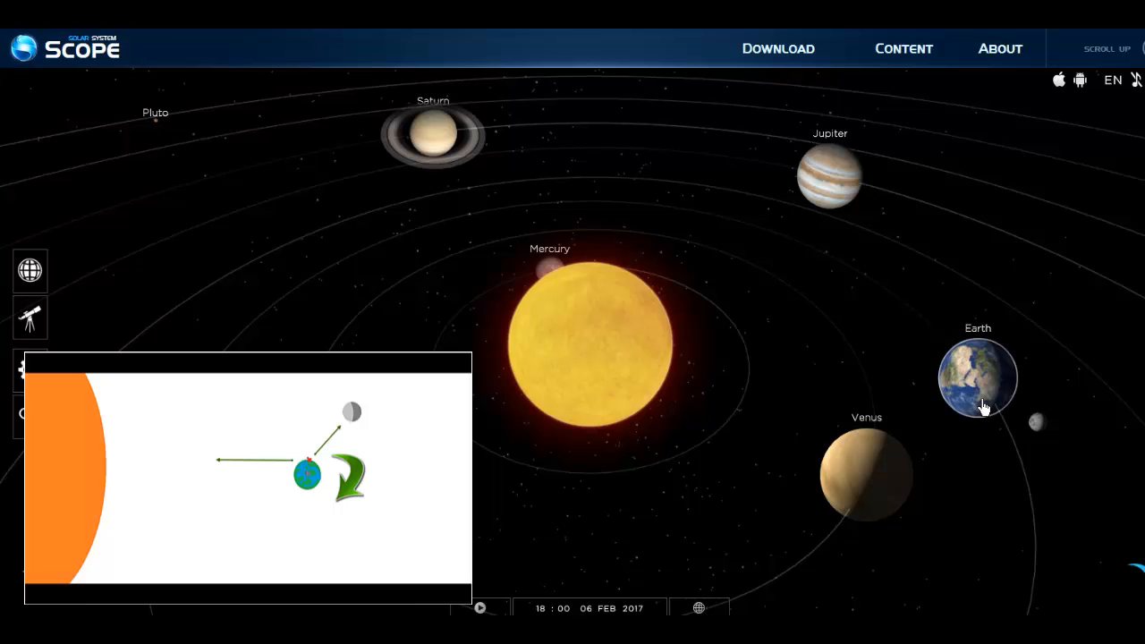
pyautogui.moveTo(928, 374)
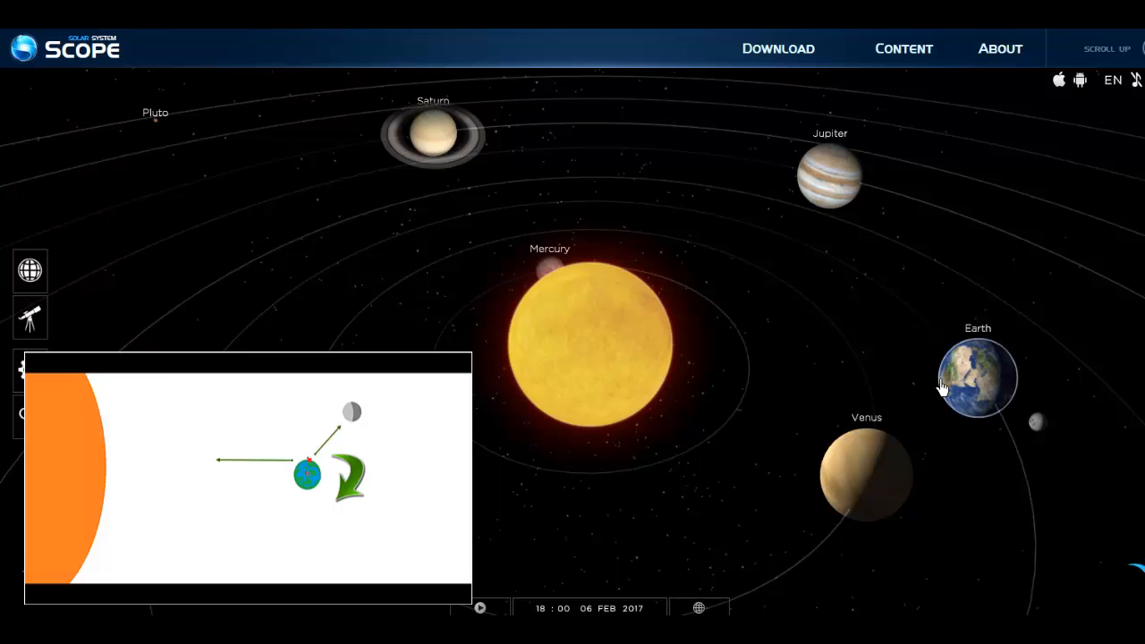
pyautogui.moveTo(982, 399)
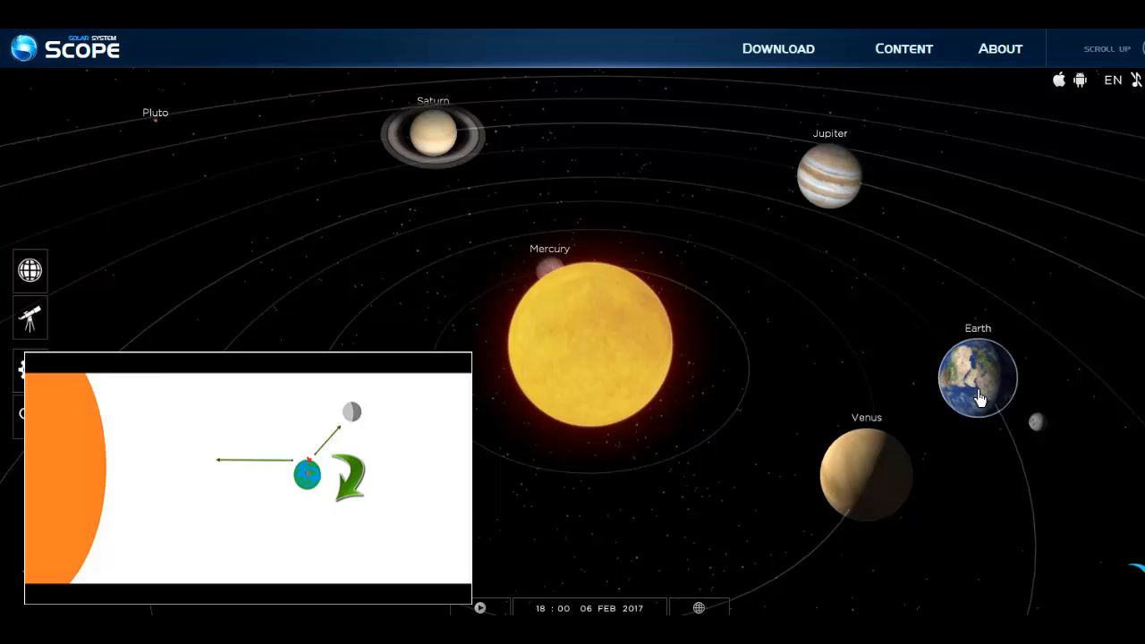
pyautogui.moveTo(998, 404)
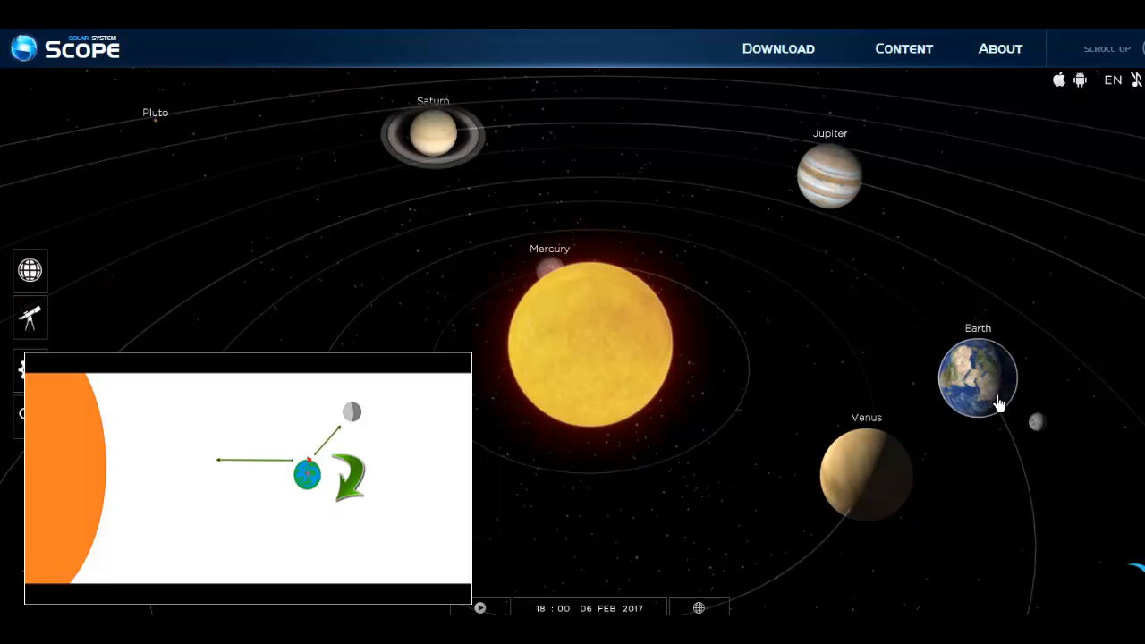
pyautogui.moveTo(1013, 392)
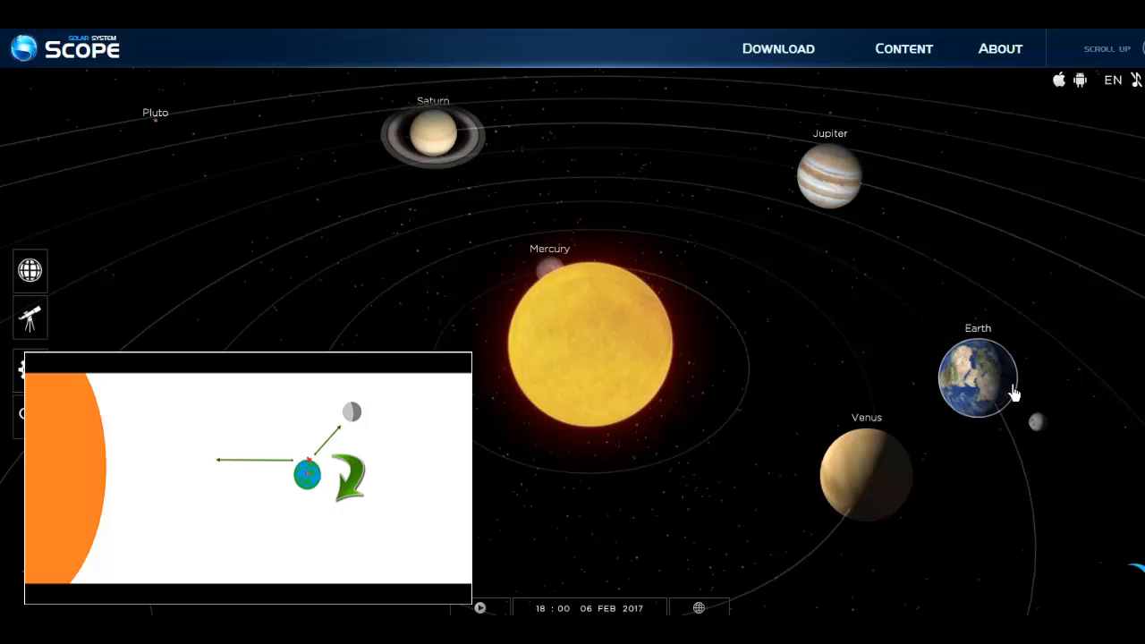
pyautogui.moveTo(1042, 438)
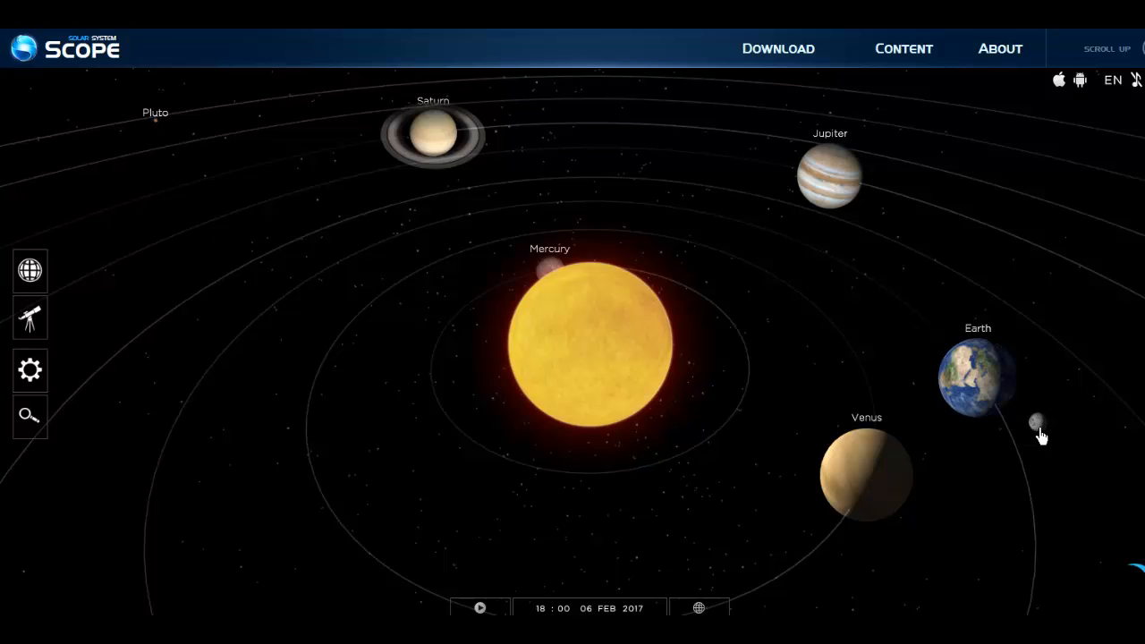
pyautogui.moveTo(1036, 431)
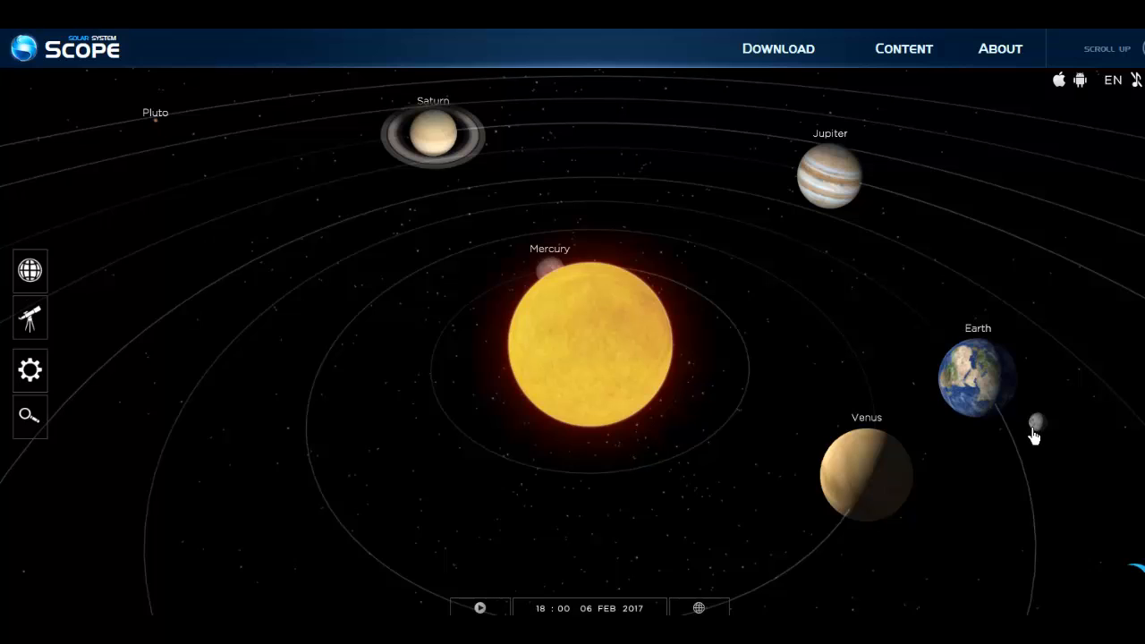
pyautogui.moveTo(1027, 442)
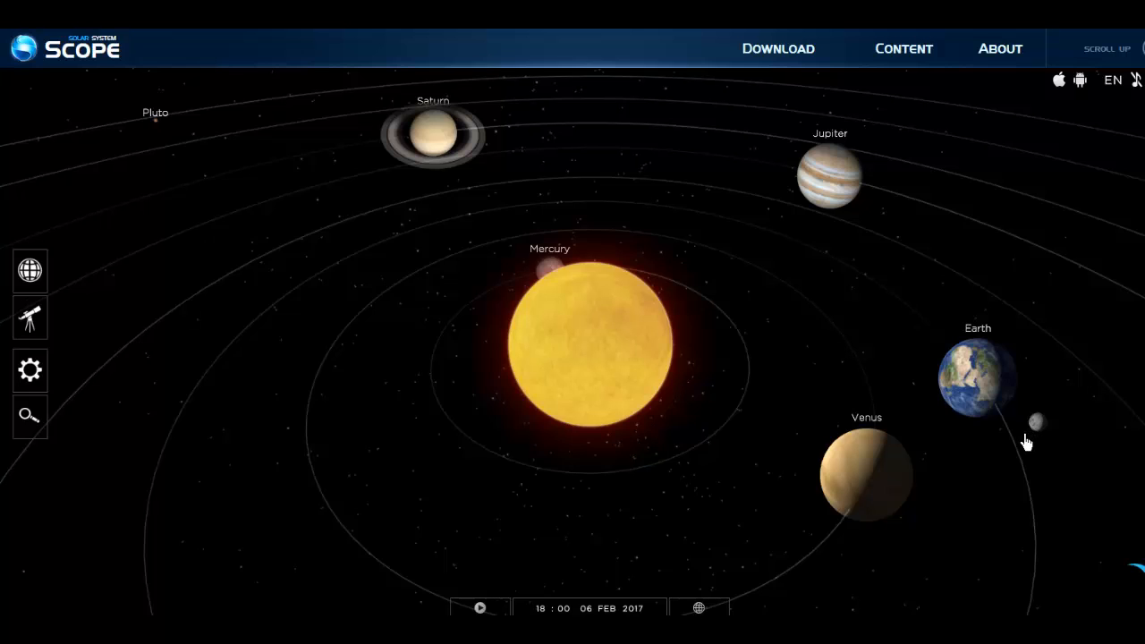
pyautogui.moveTo(1038, 436)
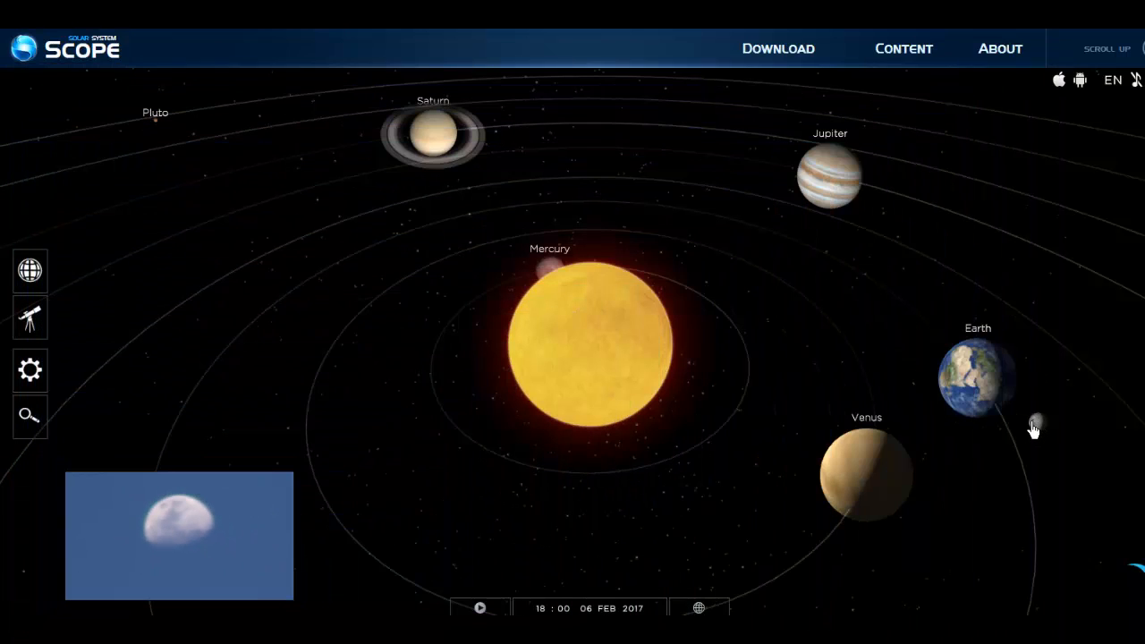
pyautogui.moveTo(1033, 434)
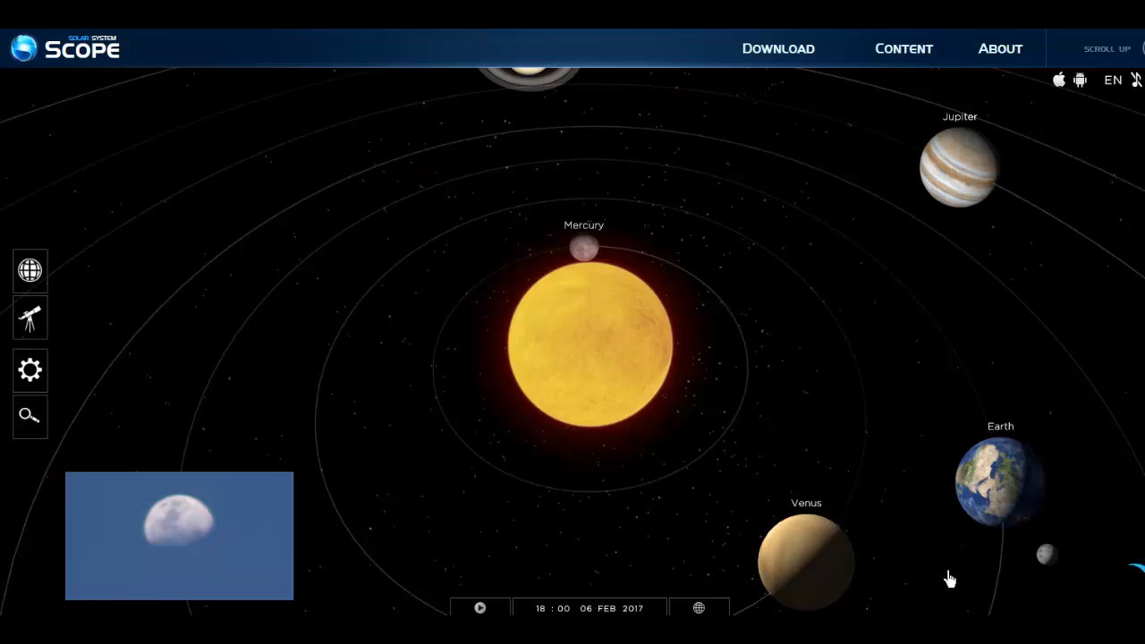
pyautogui.moveTo(1035, 550)
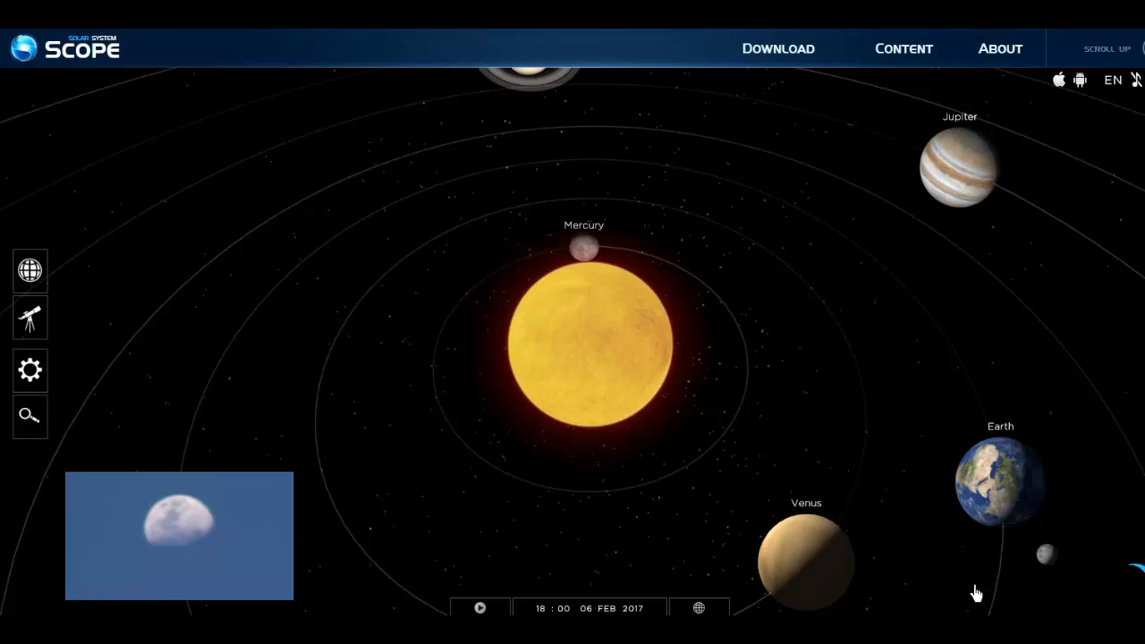
pyautogui.moveTo(1006, 581)
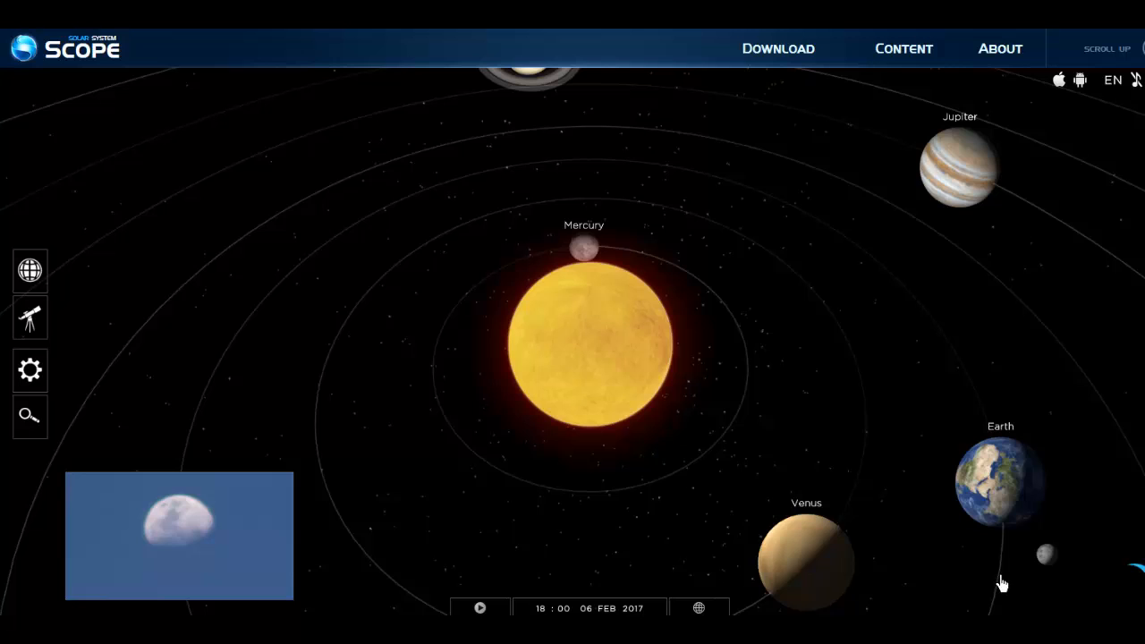
pyautogui.moveTo(1048, 559)
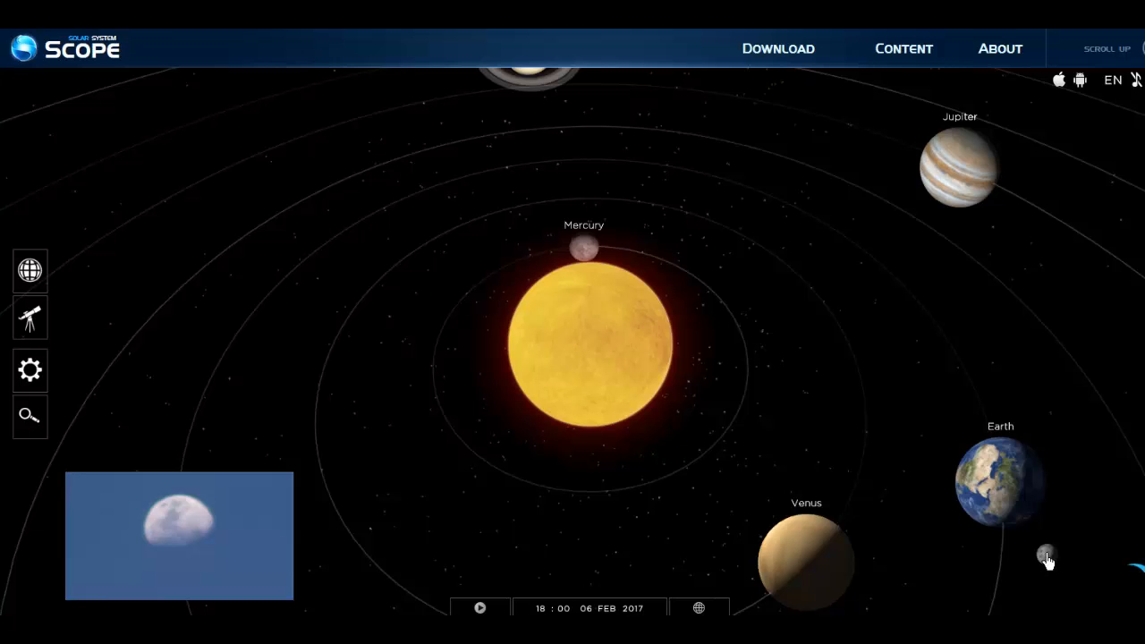
pyautogui.moveTo(933, 592)
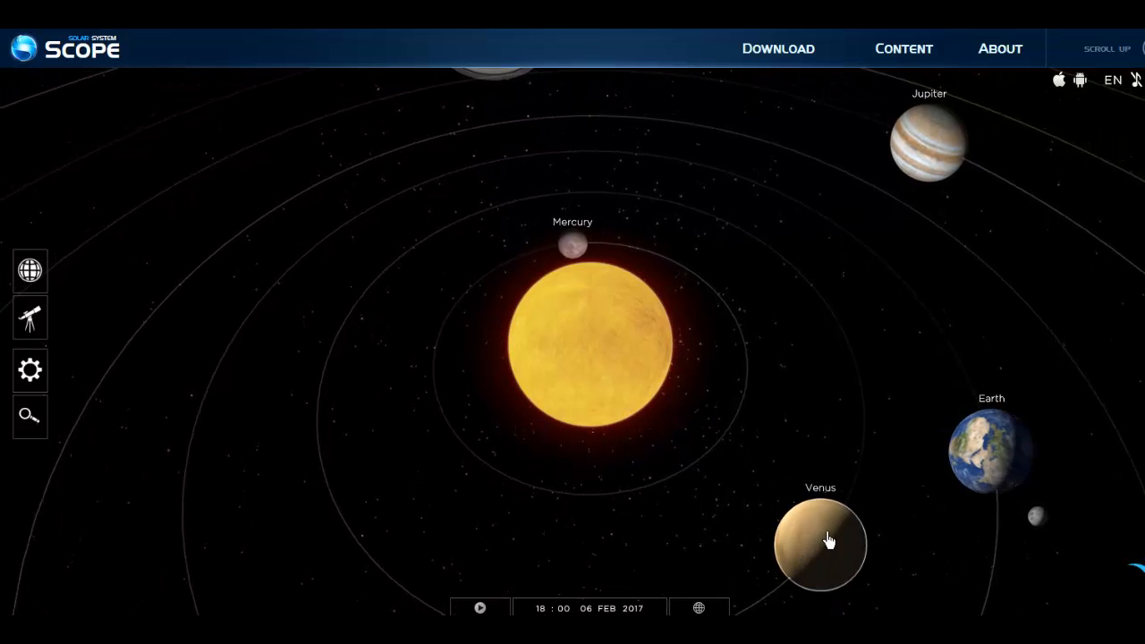
pyautogui.moveTo(926, 528)
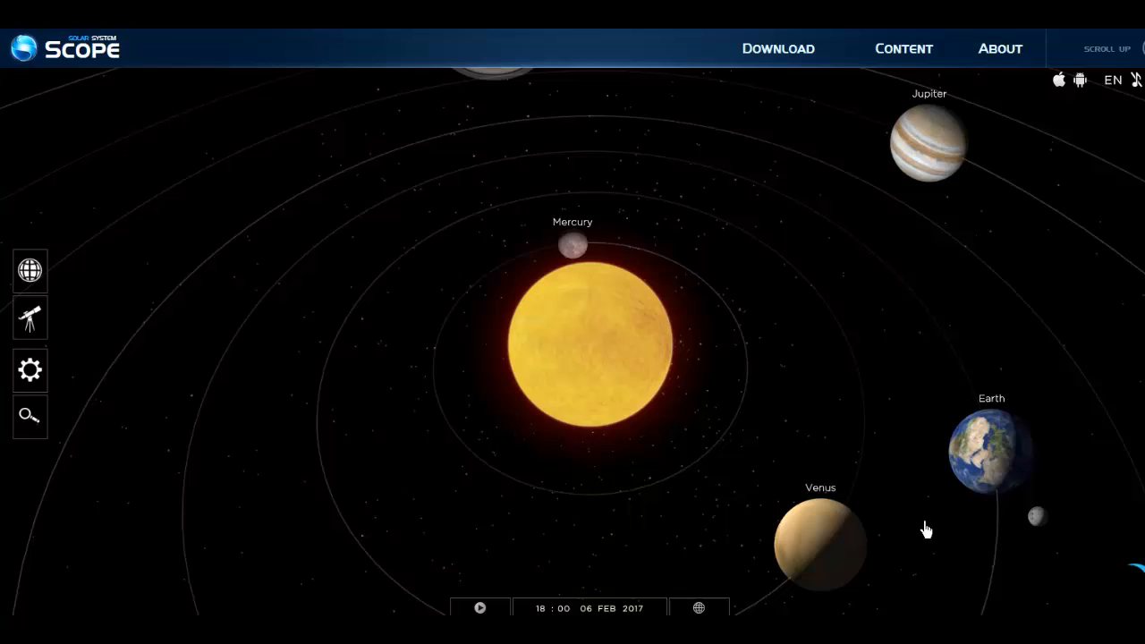
pyautogui.moveTo(946, 520)
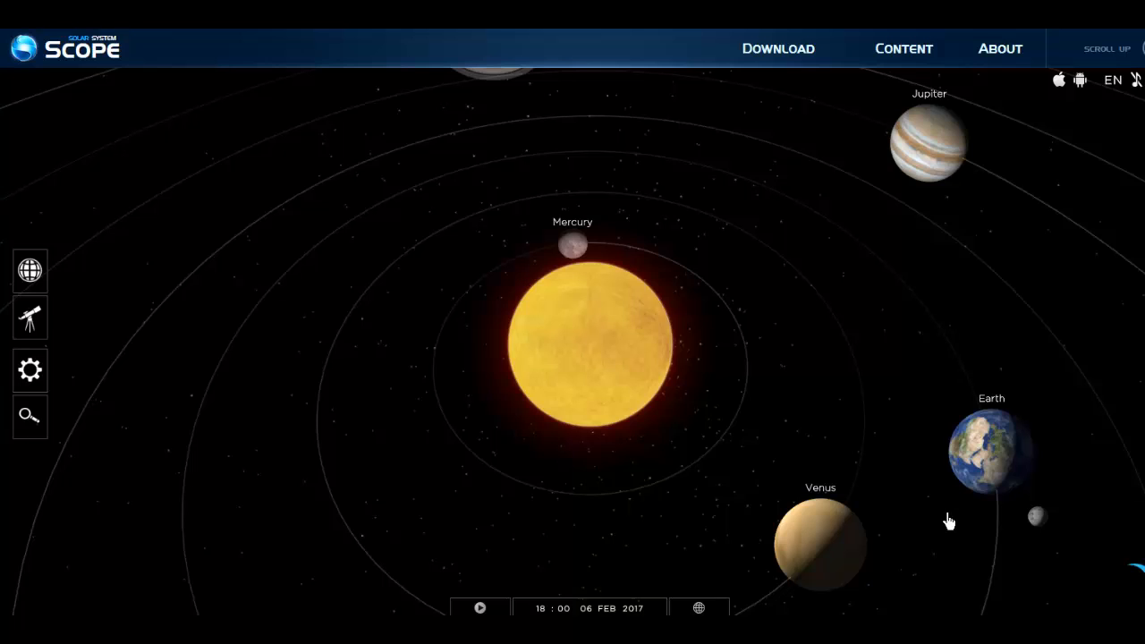
pyautogui.moveTo(953, 518)
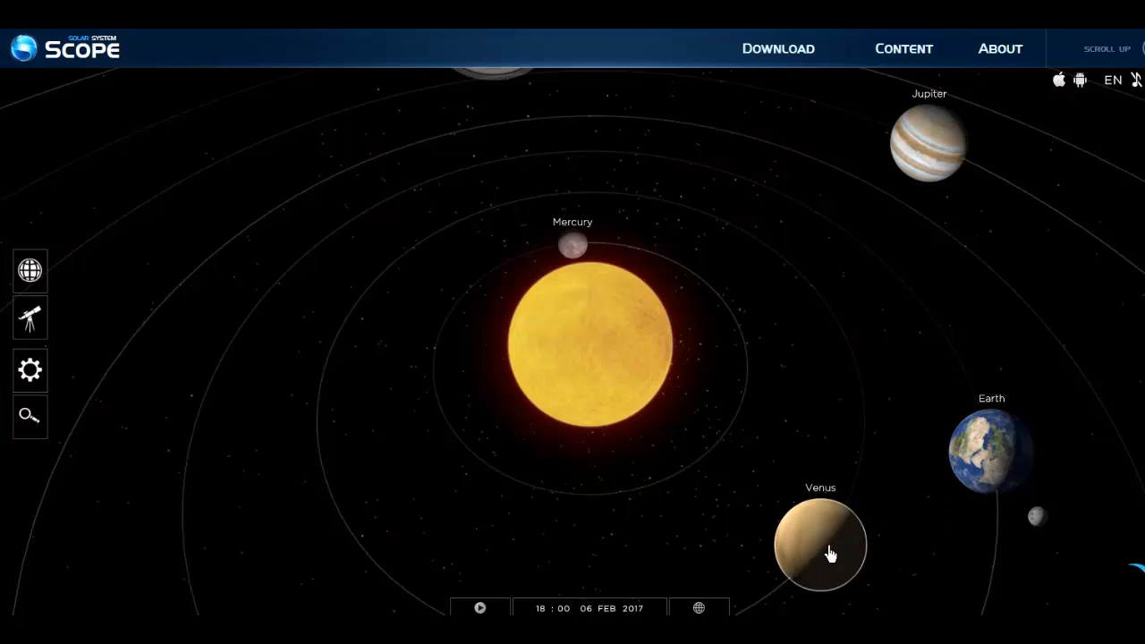
pyautogui.moveTo(885, 523)
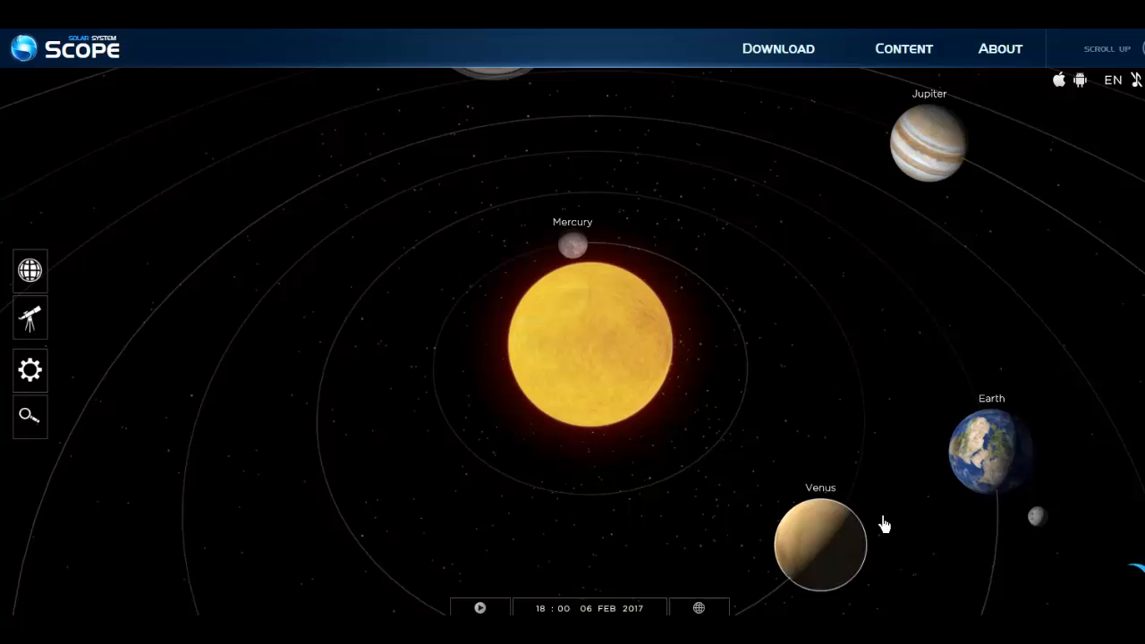
pyautogui.moveTo(852, 545)
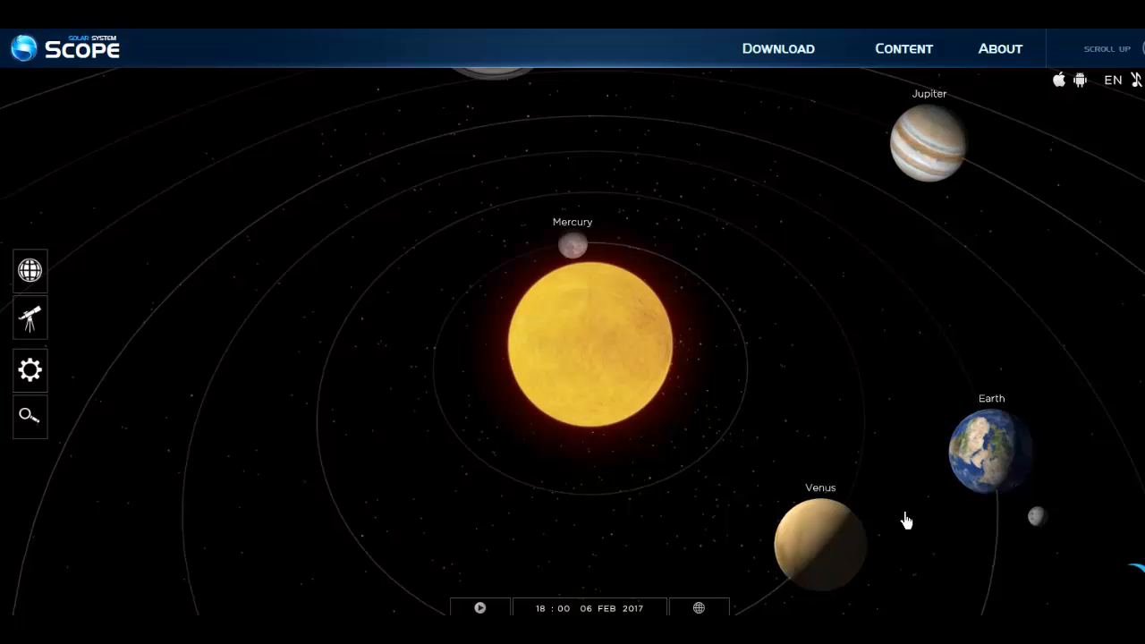
pyautogui.moveTo(902, 498)
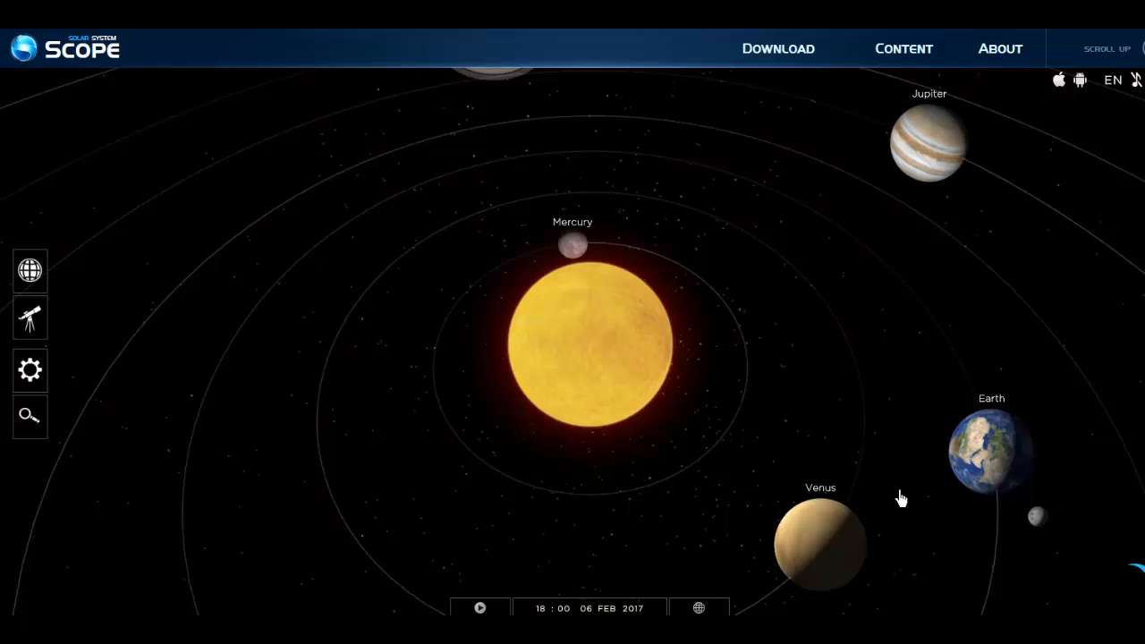
pyautogui.moveTo(732, 457)
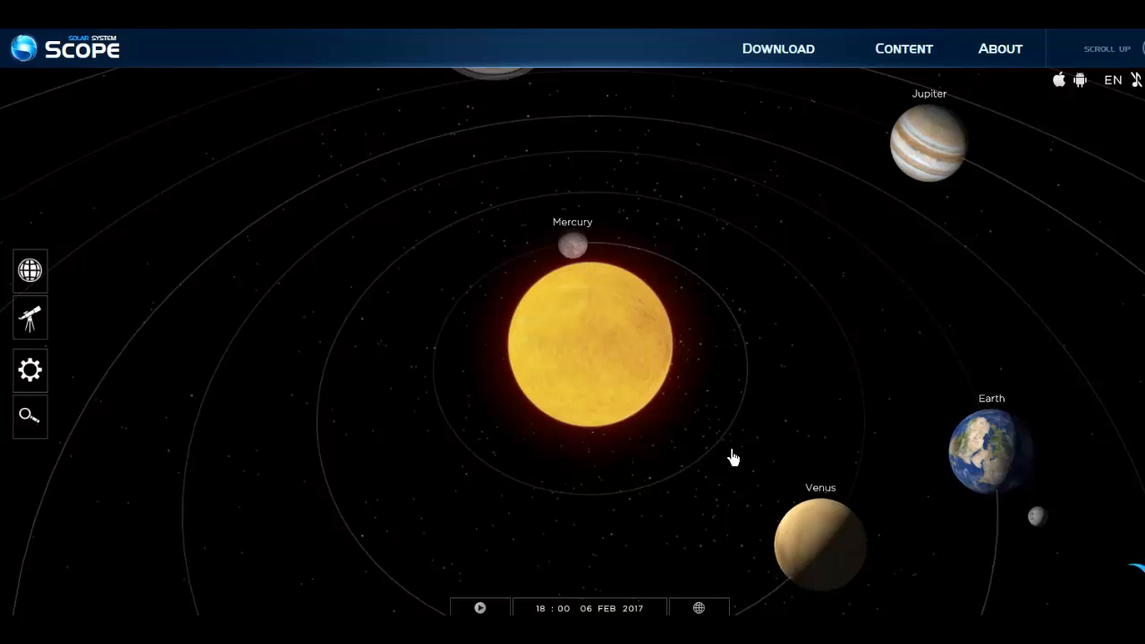
pyautogui.moveTo(740, 466)
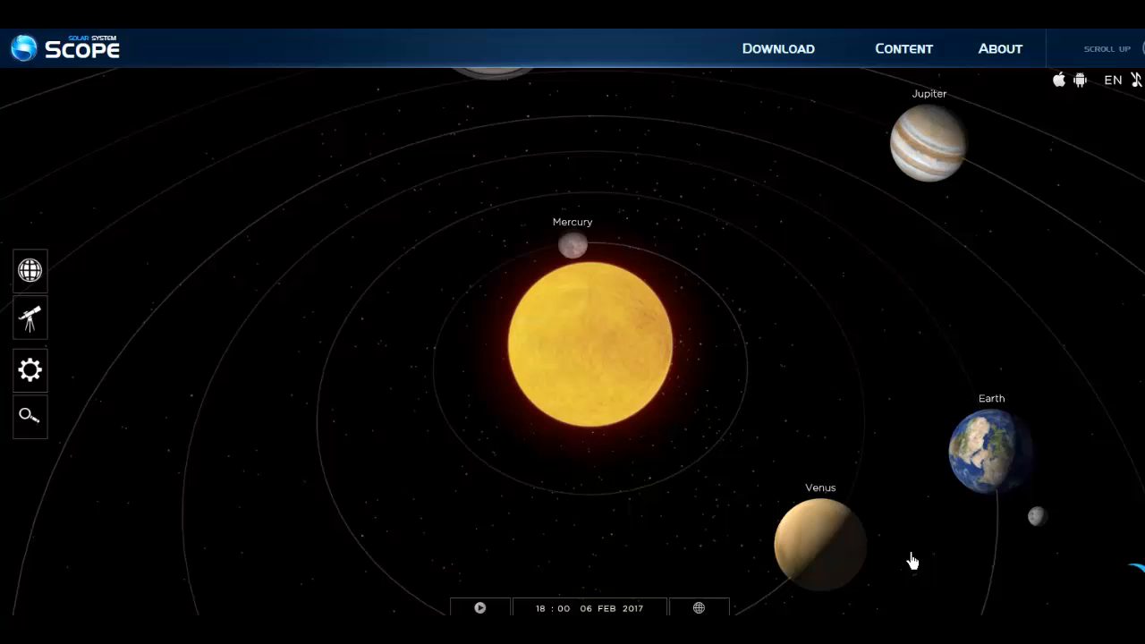
pyautogui.moveTo(916, 560)
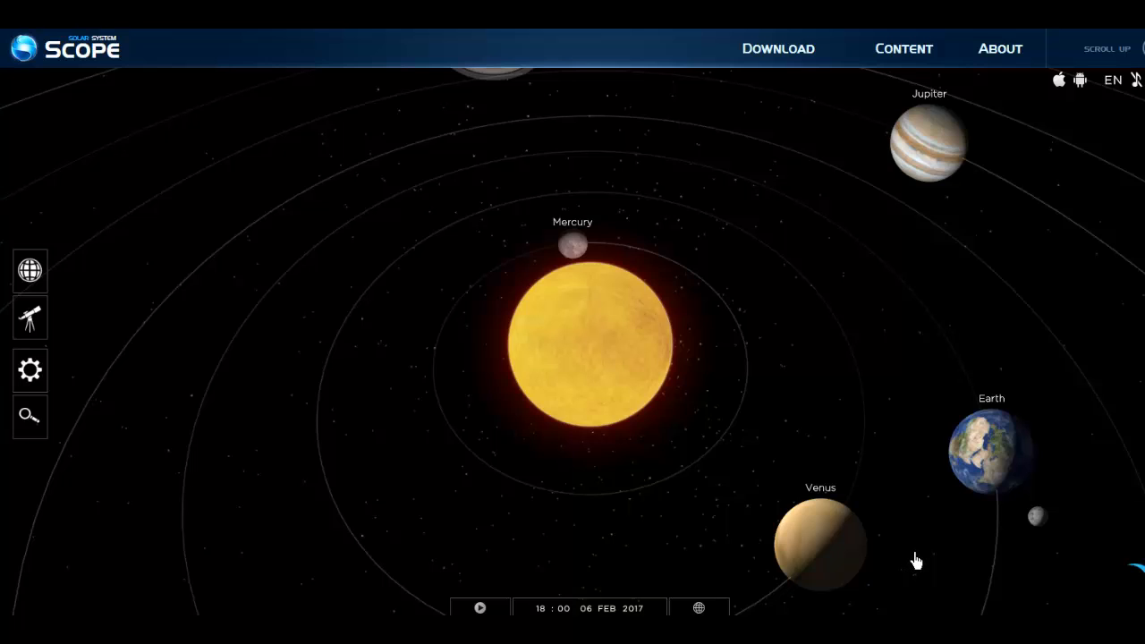
pyautogui.moveTo(877, 525)
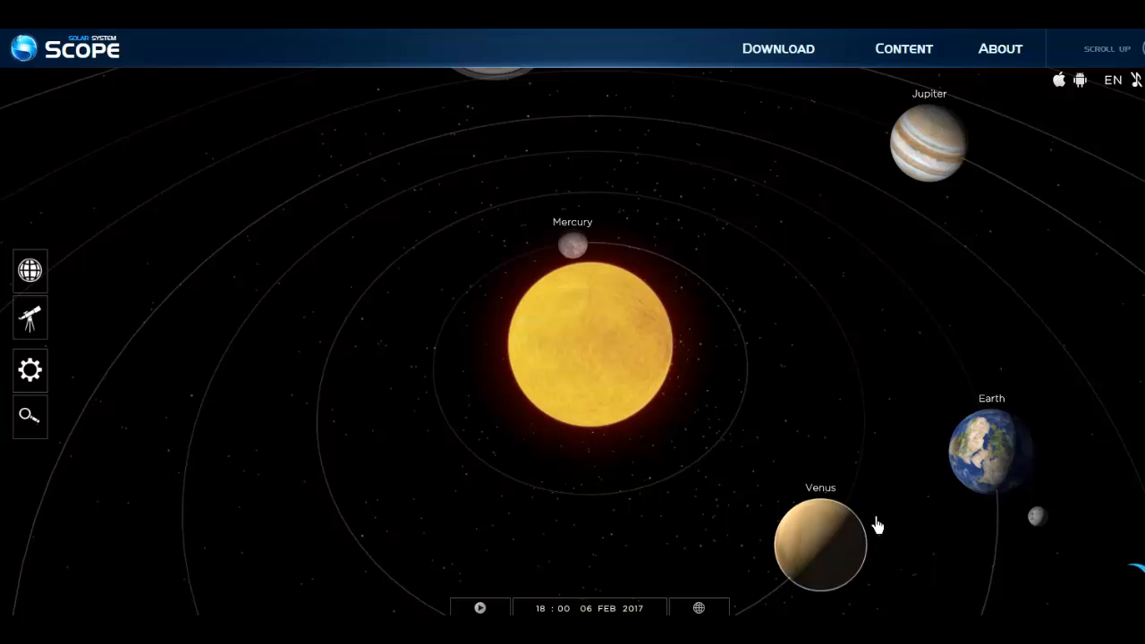
pyautogui.moveTo(898, 519)
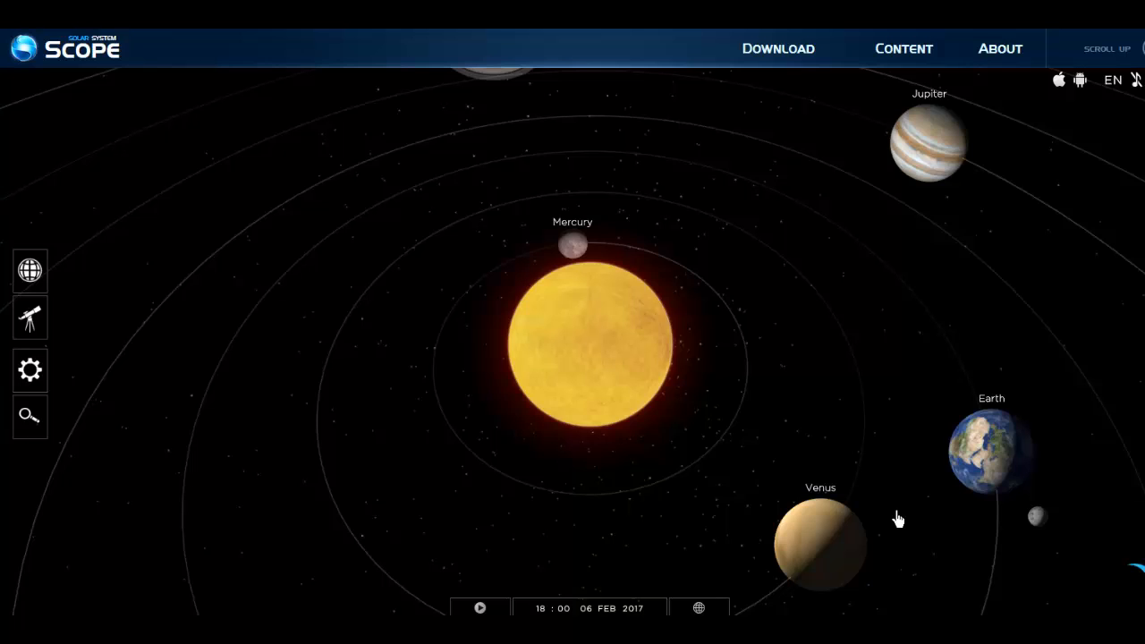
pyautogui.moveTo(896, 519)
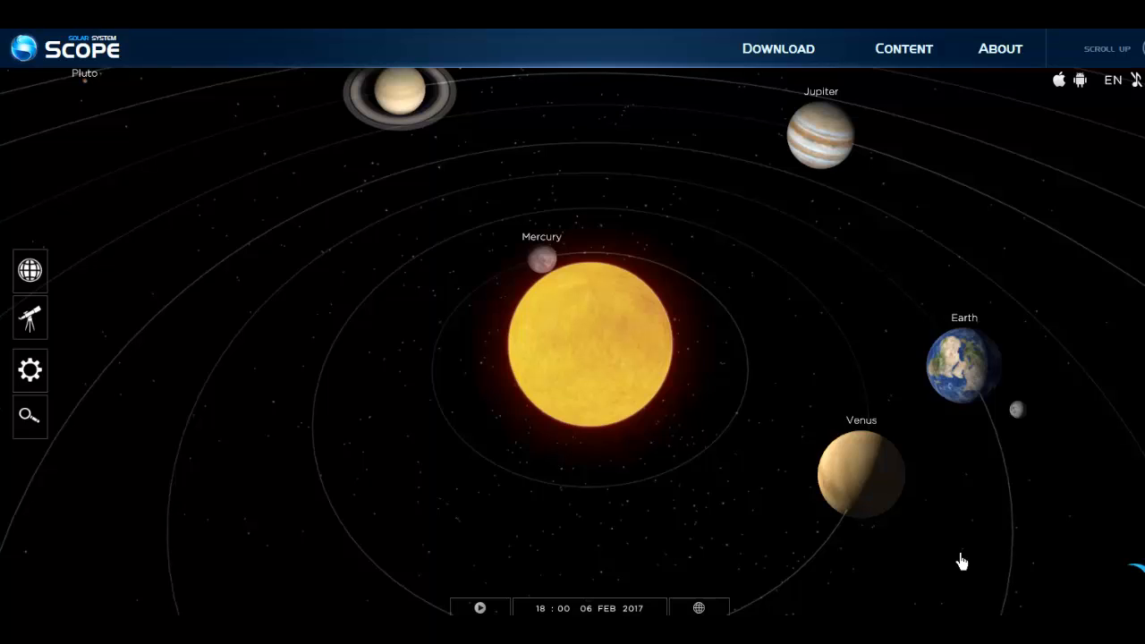
pyautogui.moveTo(959, 498)
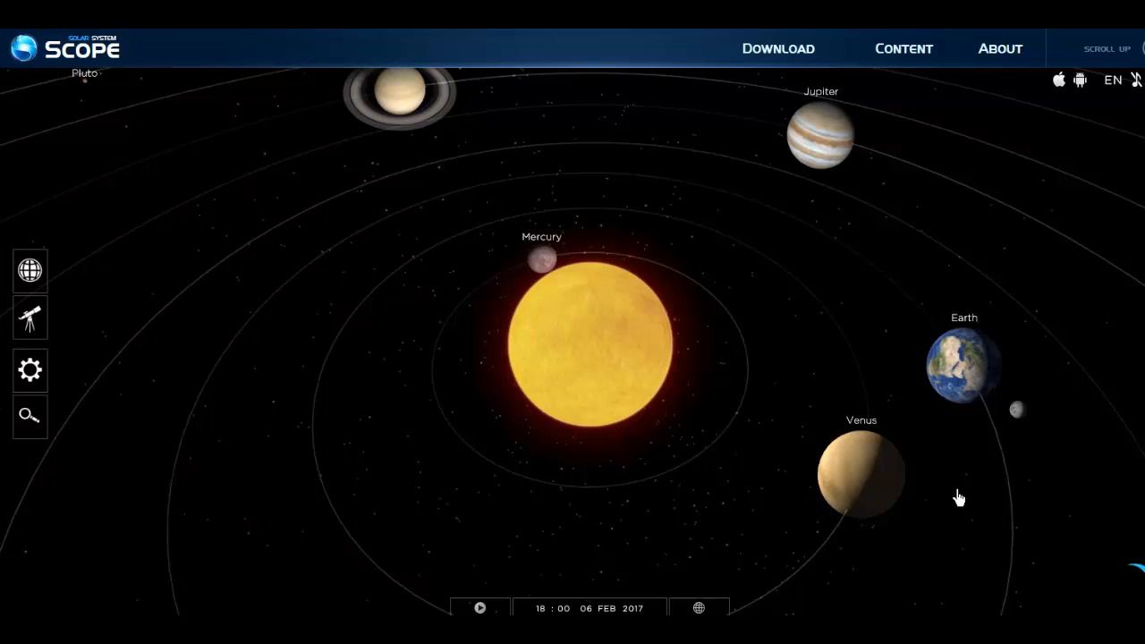